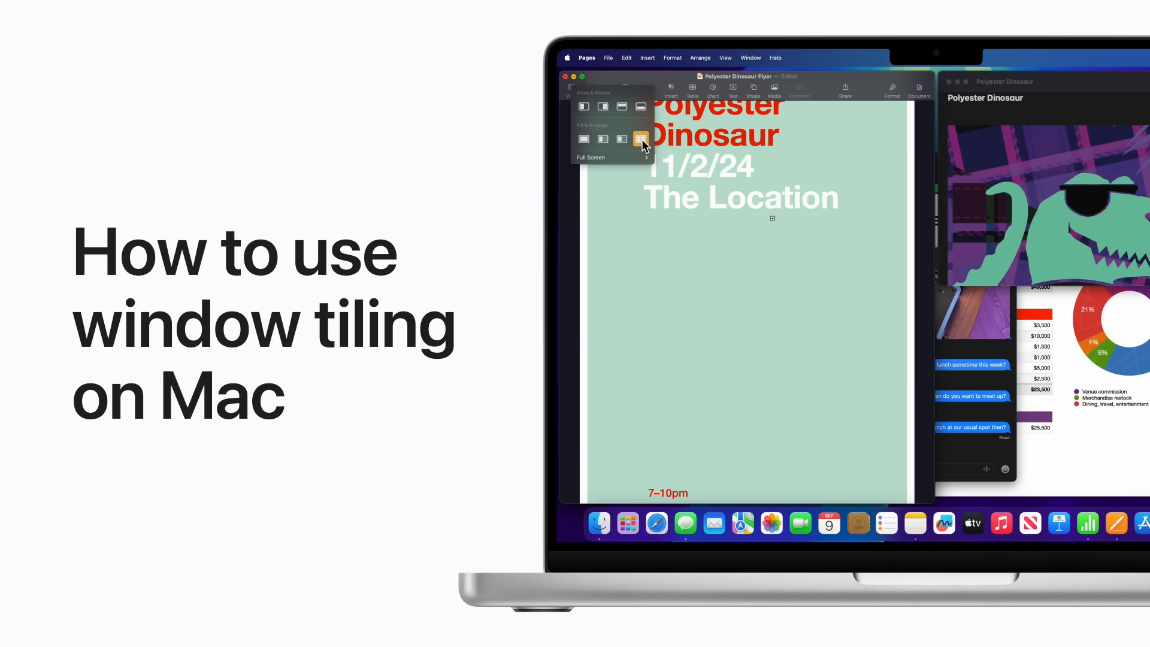
Tile the Polyester Dinosaur Flyer window left via Window > Move & Resize > Left
left_click(640, 138)
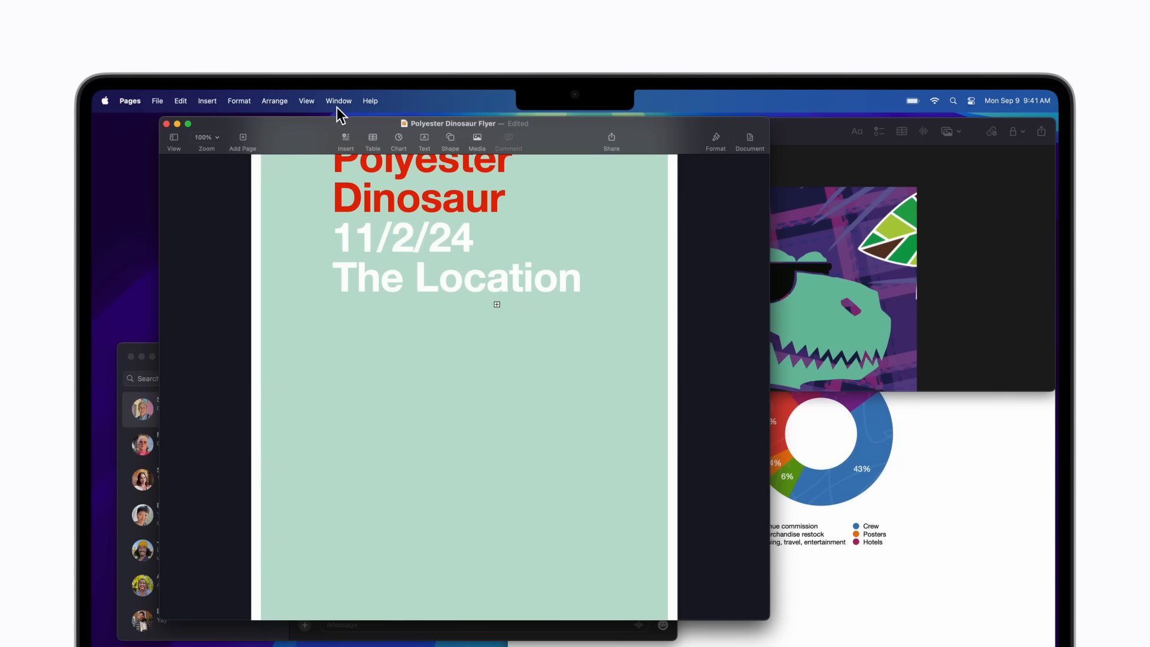
left_click(339, 101)
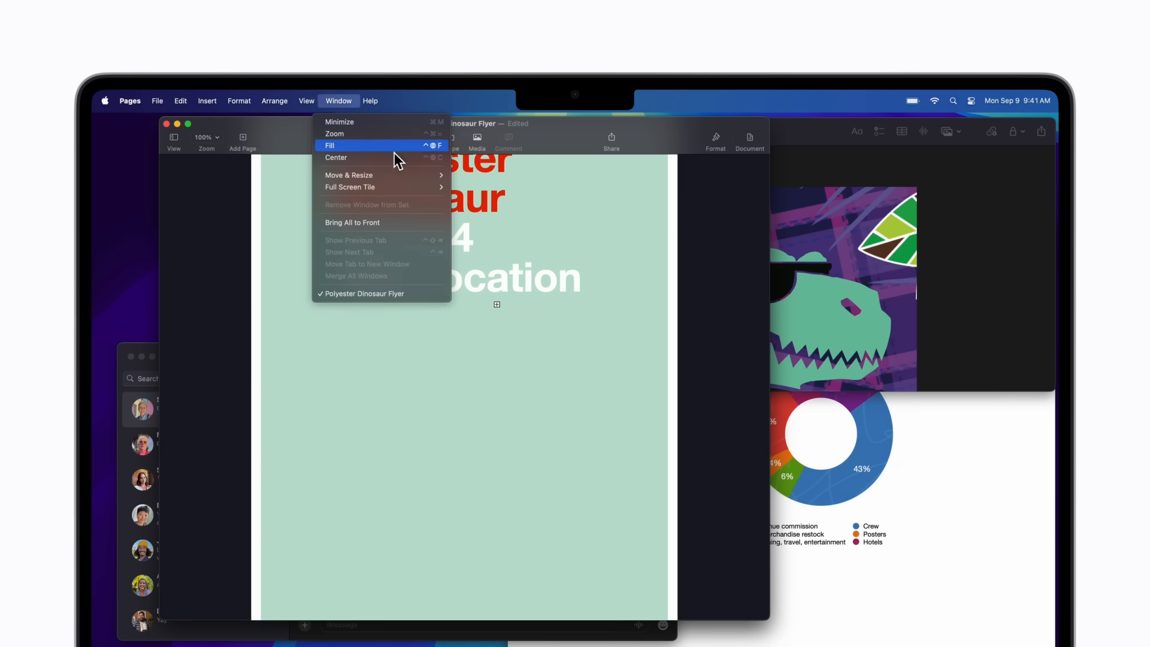
mouse_move(363, 175)
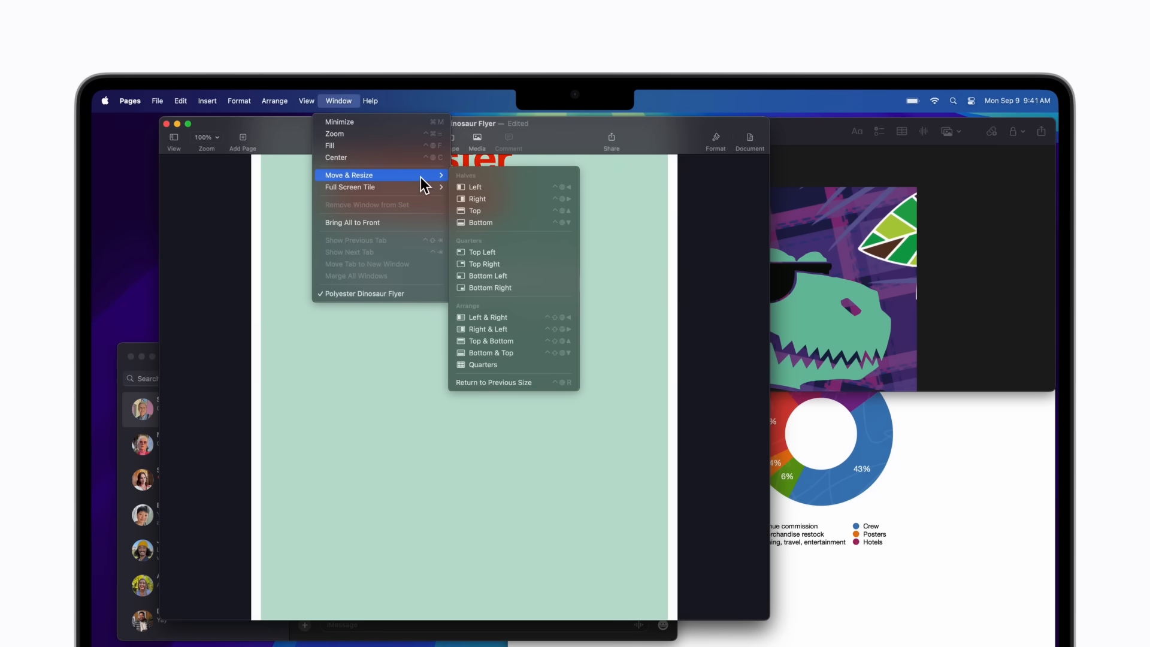
mouse_move(493, 193)
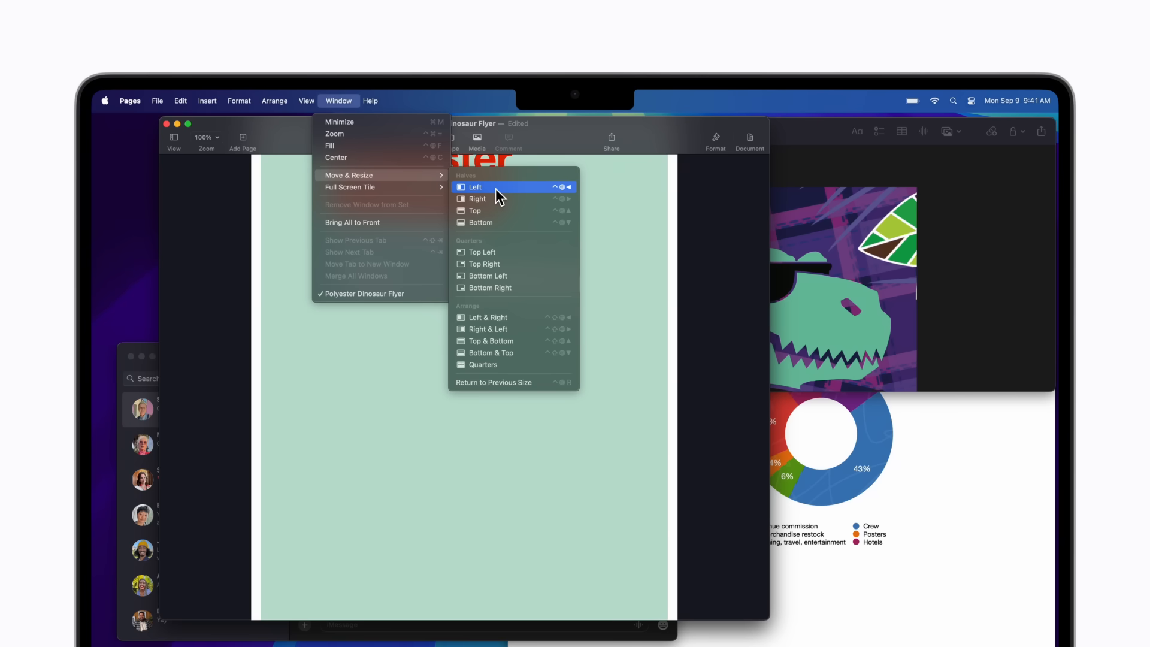
left_click(475, 187)
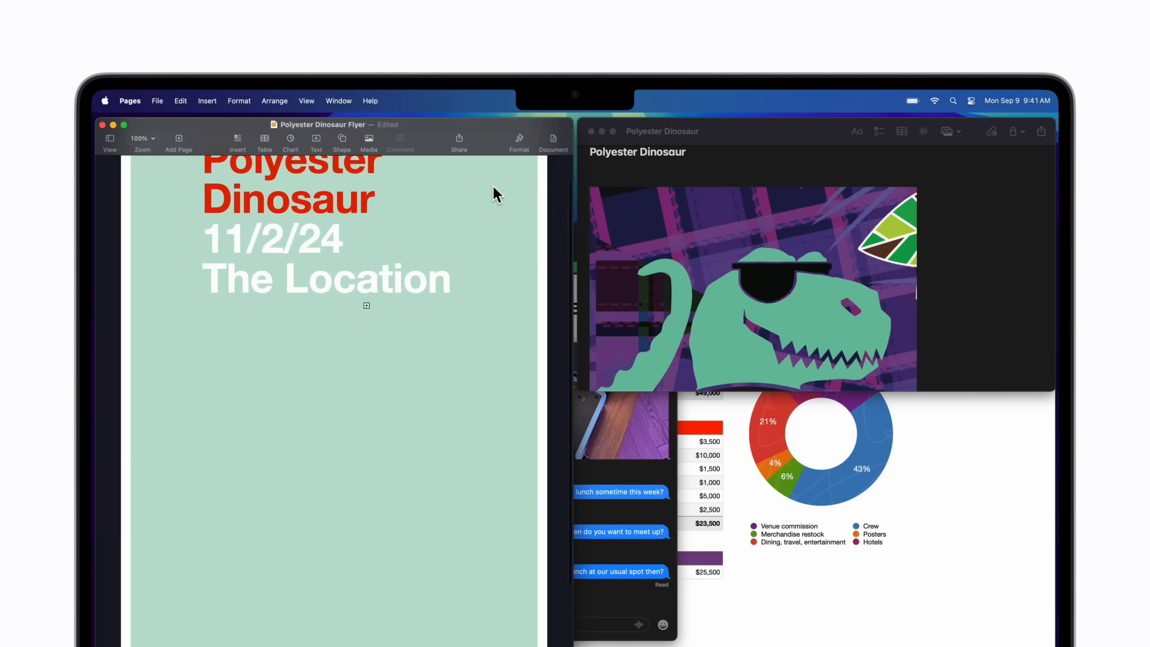
mouse_move(496, 197)
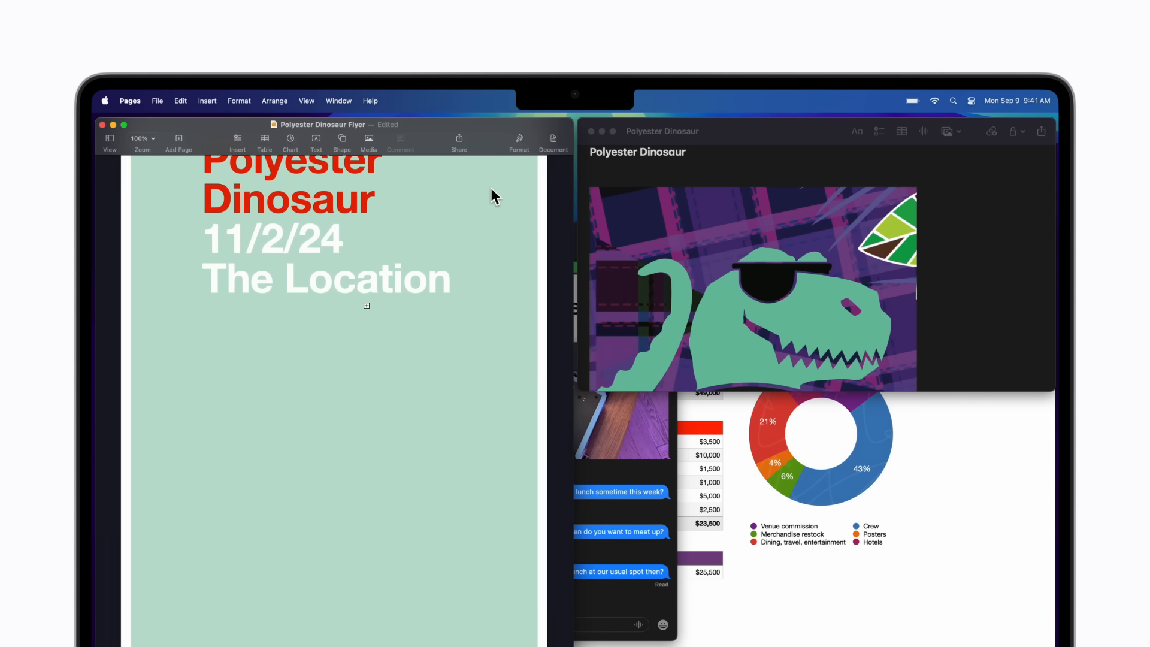